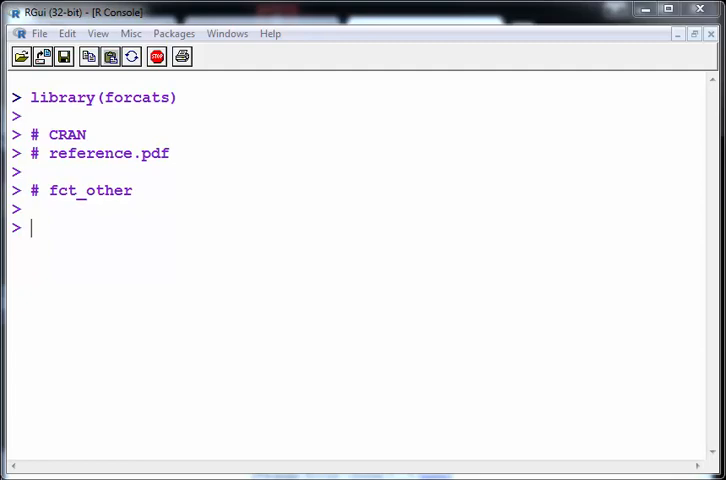
pyautogui.moveTo(288, 256)
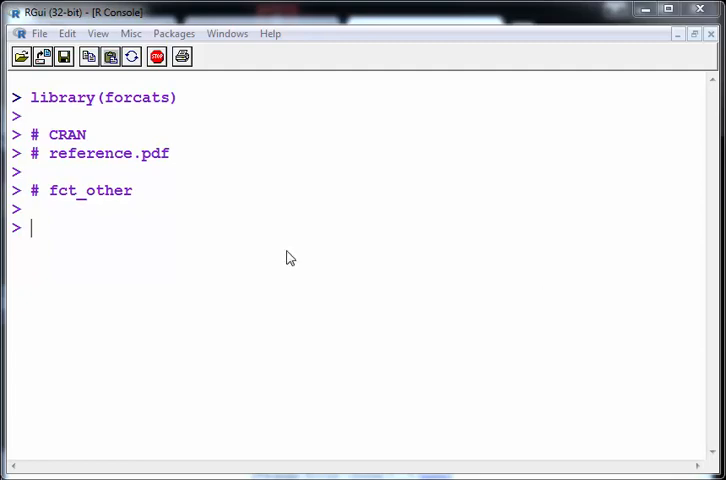
# - Build factor x from A–I with counts 40, 30, 7, 5, 2, 1, 1, 1, 1, tabulate it and check its class
pyautogui.write('x <- factor(rep(LETTERS[1:9], times = c(40, 30, 7, 5, 2, 1, 1, 1, 1)))')
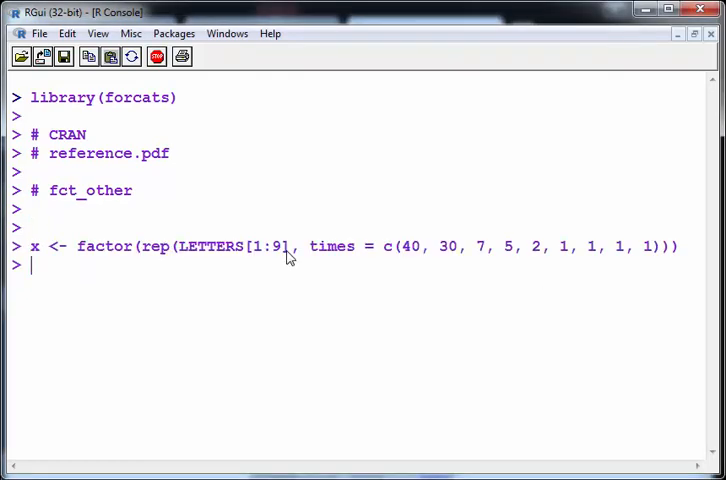
pyautogui.write('table(x')
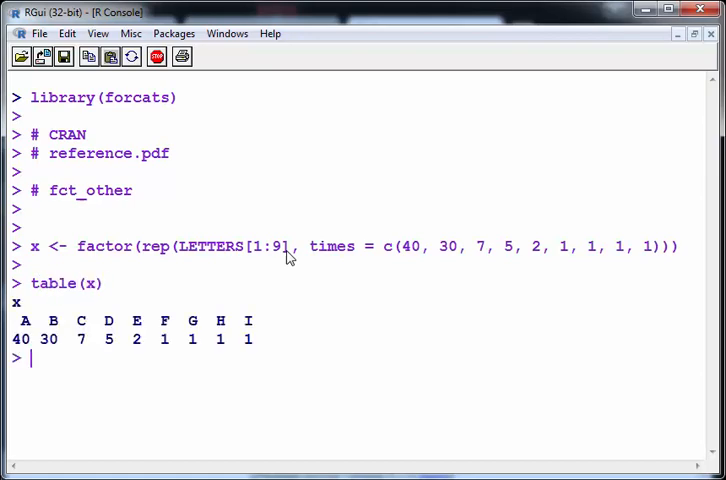
pyautogui.write('class')
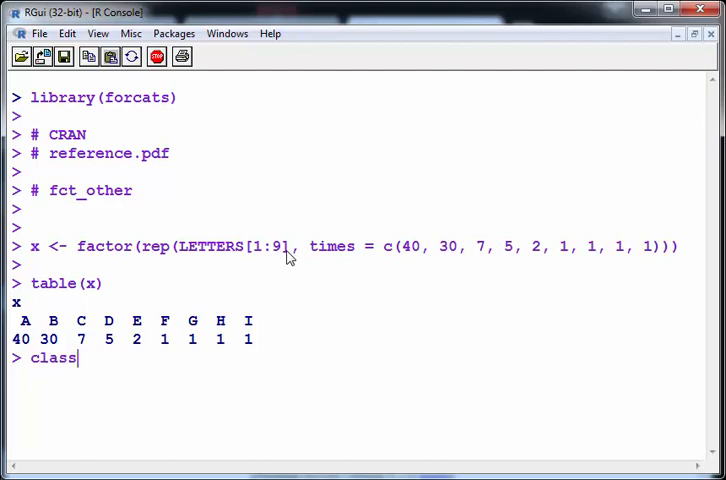
pyautogui.write('(x)')
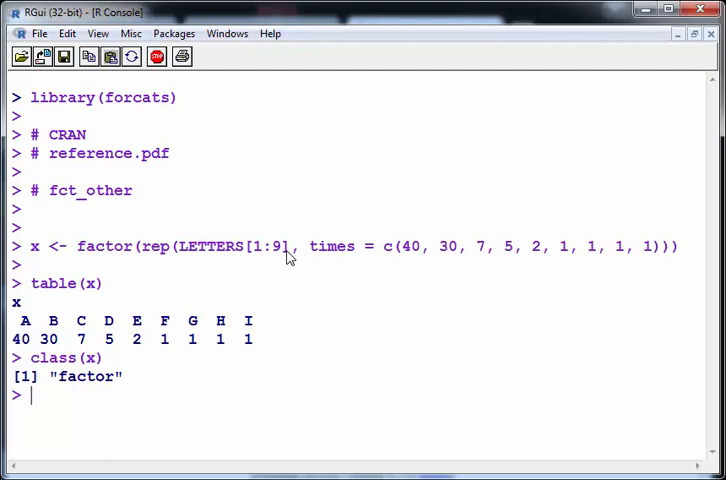
# - Run fct_count(x) to get a tibble of the nine levels with their counts
pyautogui.write('f')
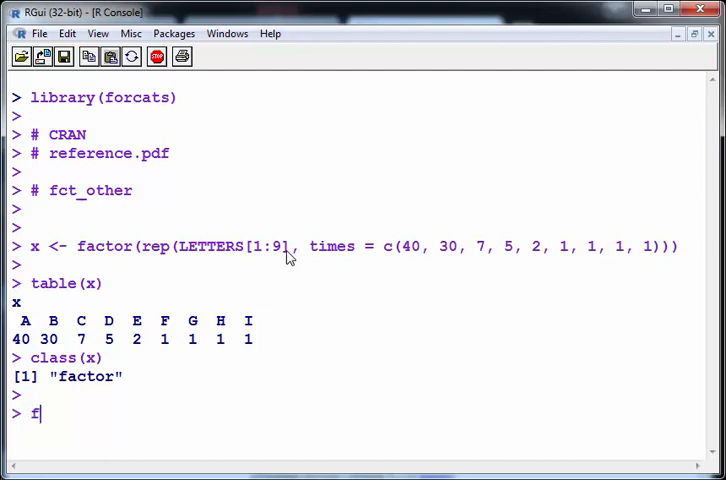
pyautogui.write('ct_co')
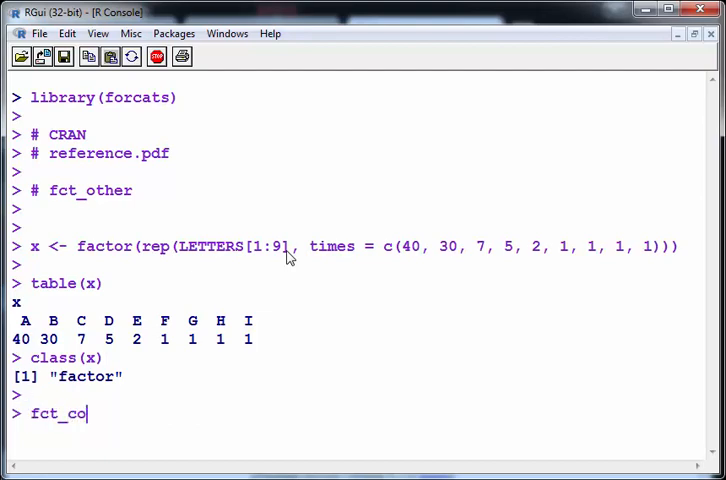
pyautogui.write('unt(')
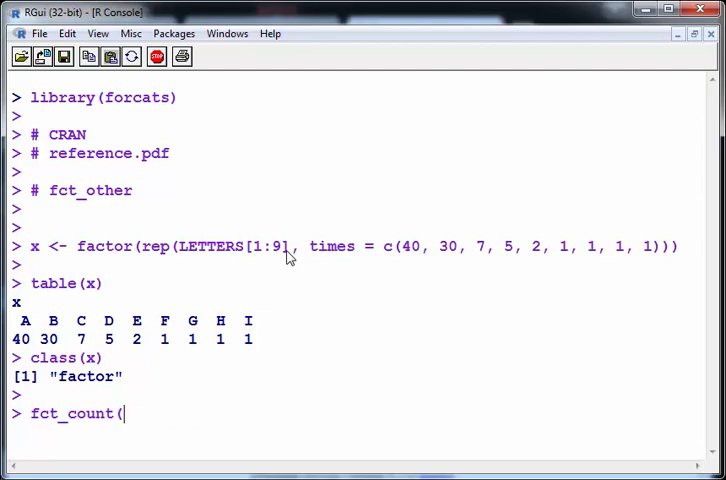
pyautogui.write('x)')
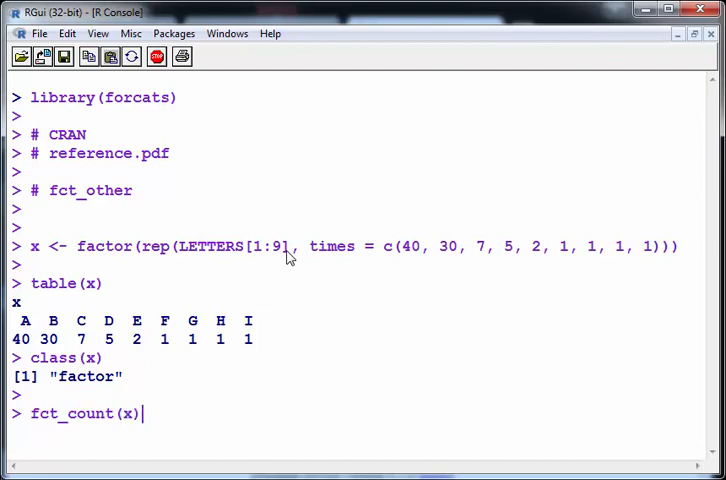
pyautogui.press('enter')
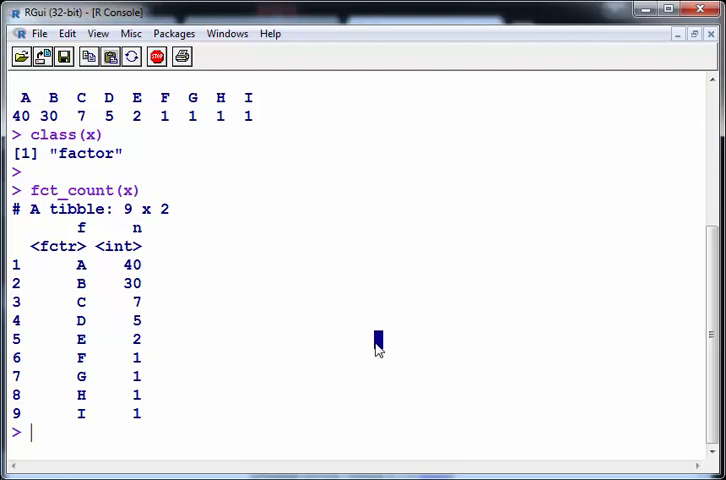
# - Run fct_other(x, keep = c("A", "B")) so all other letters collapse into Other
pyautogui.write('fct_other(x, keep = c("A", "B"))')
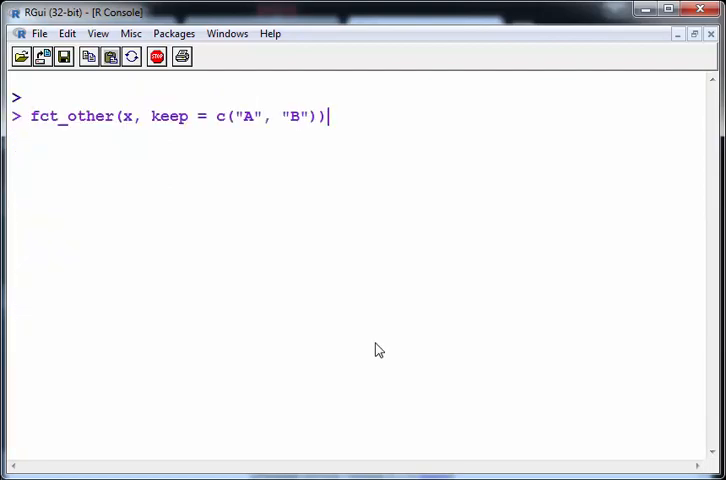
pyautogui.moveTo(156, 126)
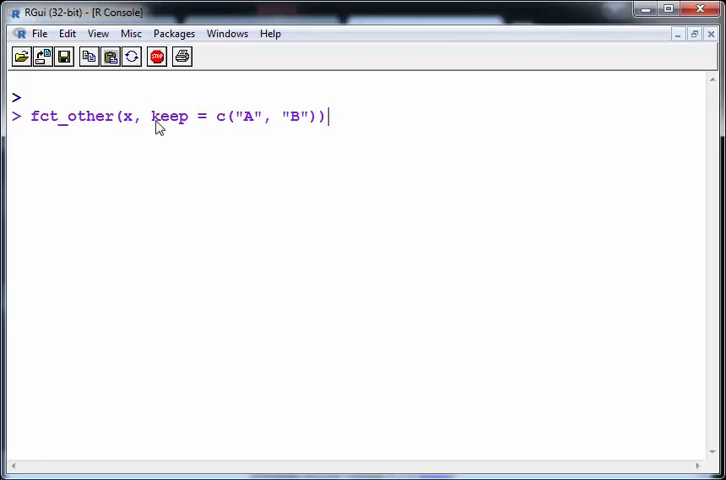
pyautogui.moveTo(148, 116); pyautogui.dragTo(316, 116)
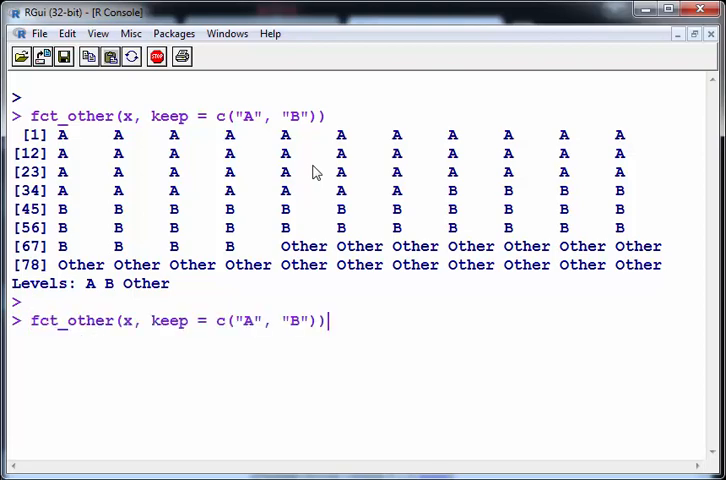
# - Wrap the keep command in table() giving A 40, B 30, Other 18, then clear the console
pyautogui.write(')')
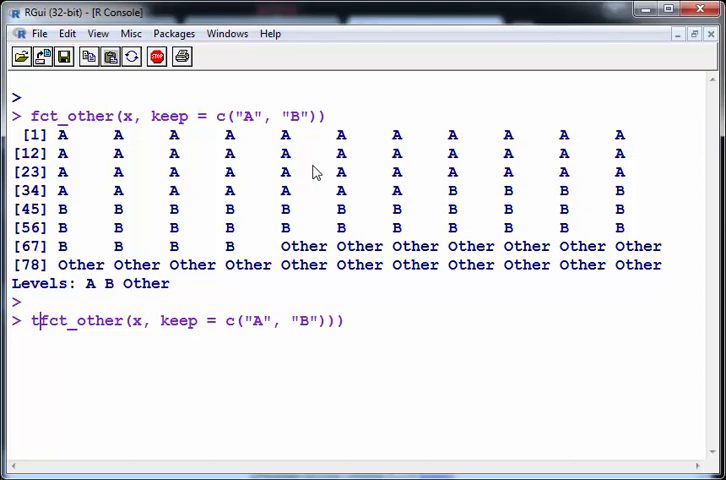
pyautogui.write('able(')
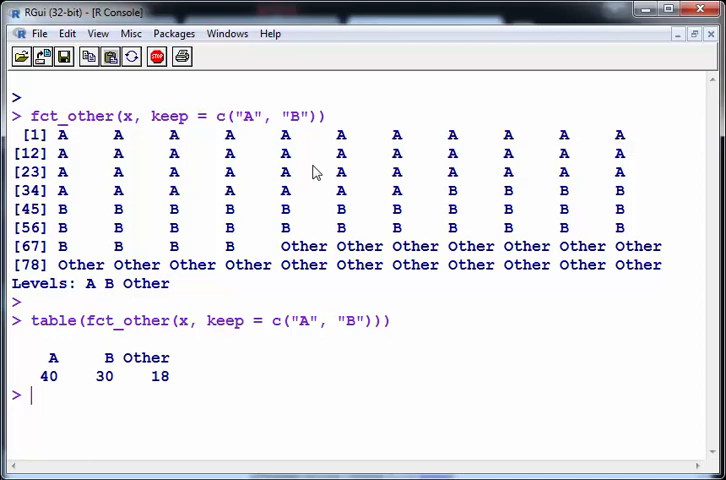
pyautogui.press('Ctrl+l')
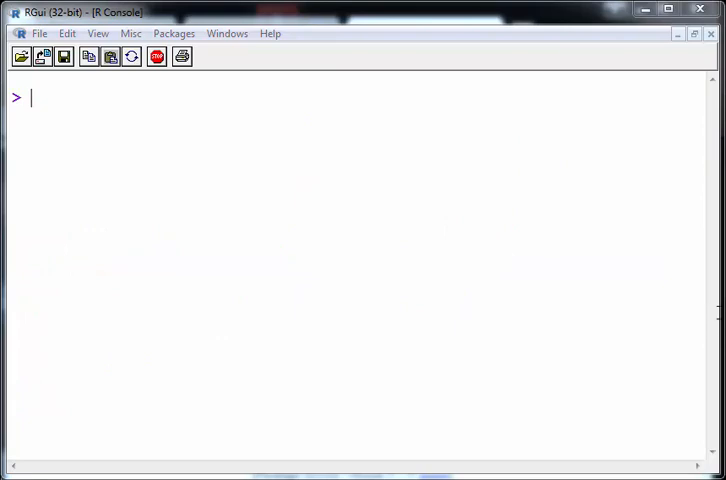
# - Run fct_other(x, drop = c("G", "H", "I")) and start adding "F" to the drop vector
pyautogui.write('fct_other(x, drop = c("A", "B"))')
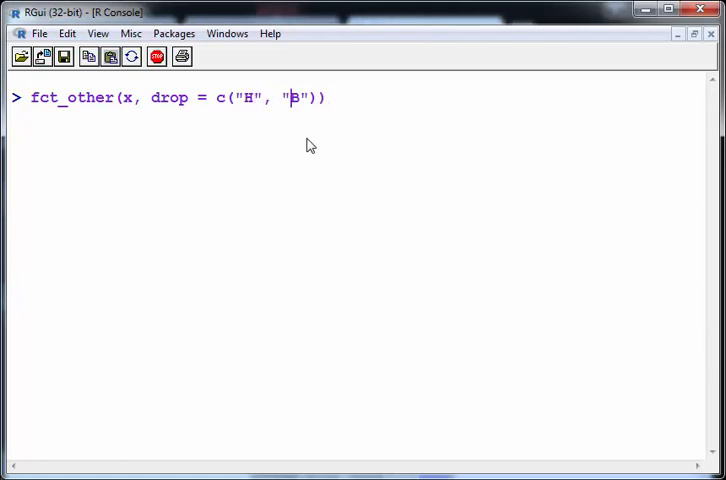
pyautogui.write('I')
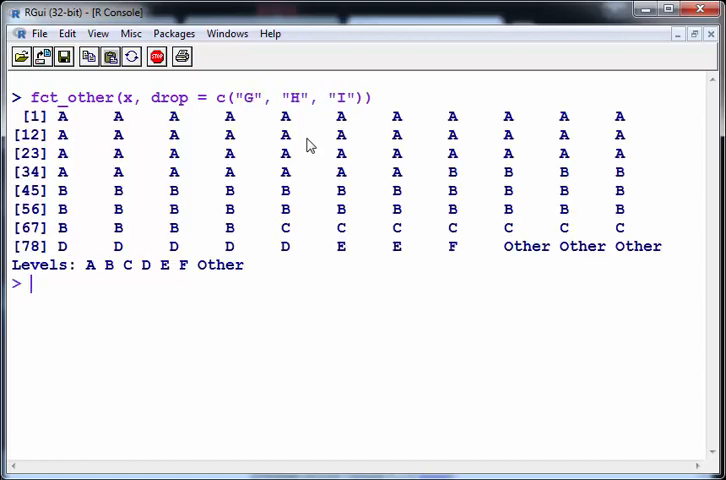
pyautogui.moveTo(528, 264)
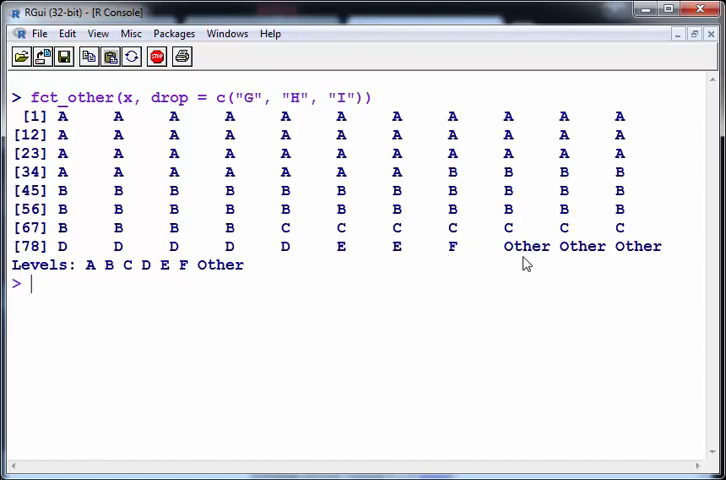
pyautogui.moveTo(540, 260)
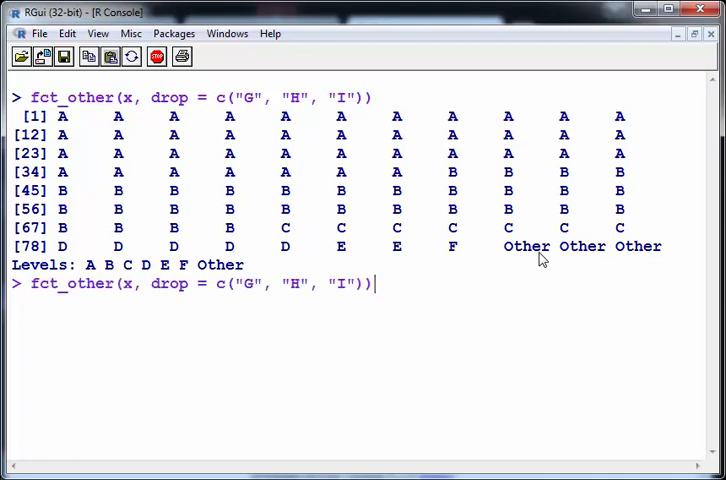
pyautogui.write('",')
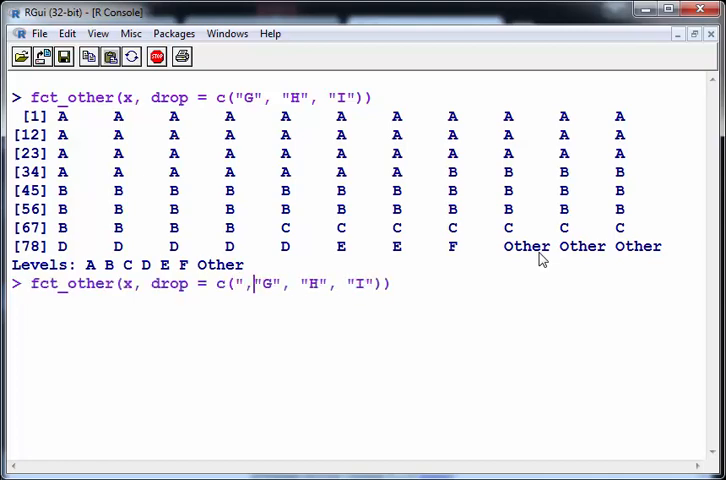
pyautogui.write('F')
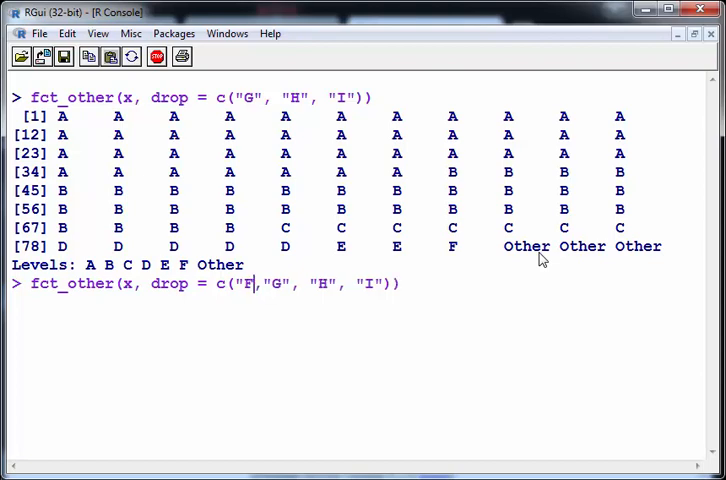